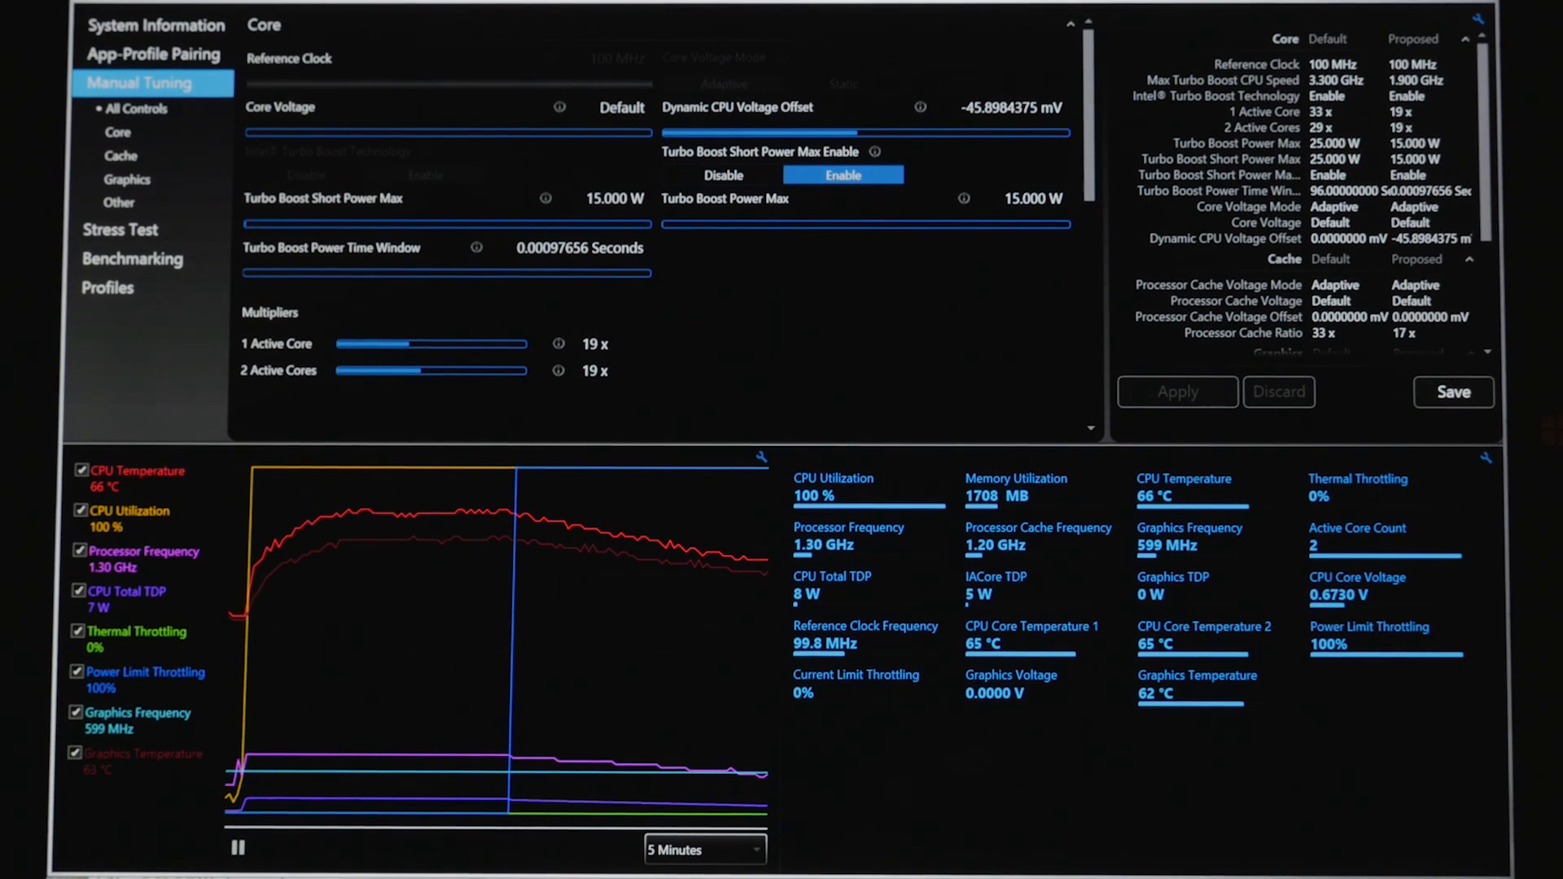
Step: Disable Turbo Boost Short Power Max under Manual Tuning > Core
{"action": "left_click", "coordinate": [724, 176]}
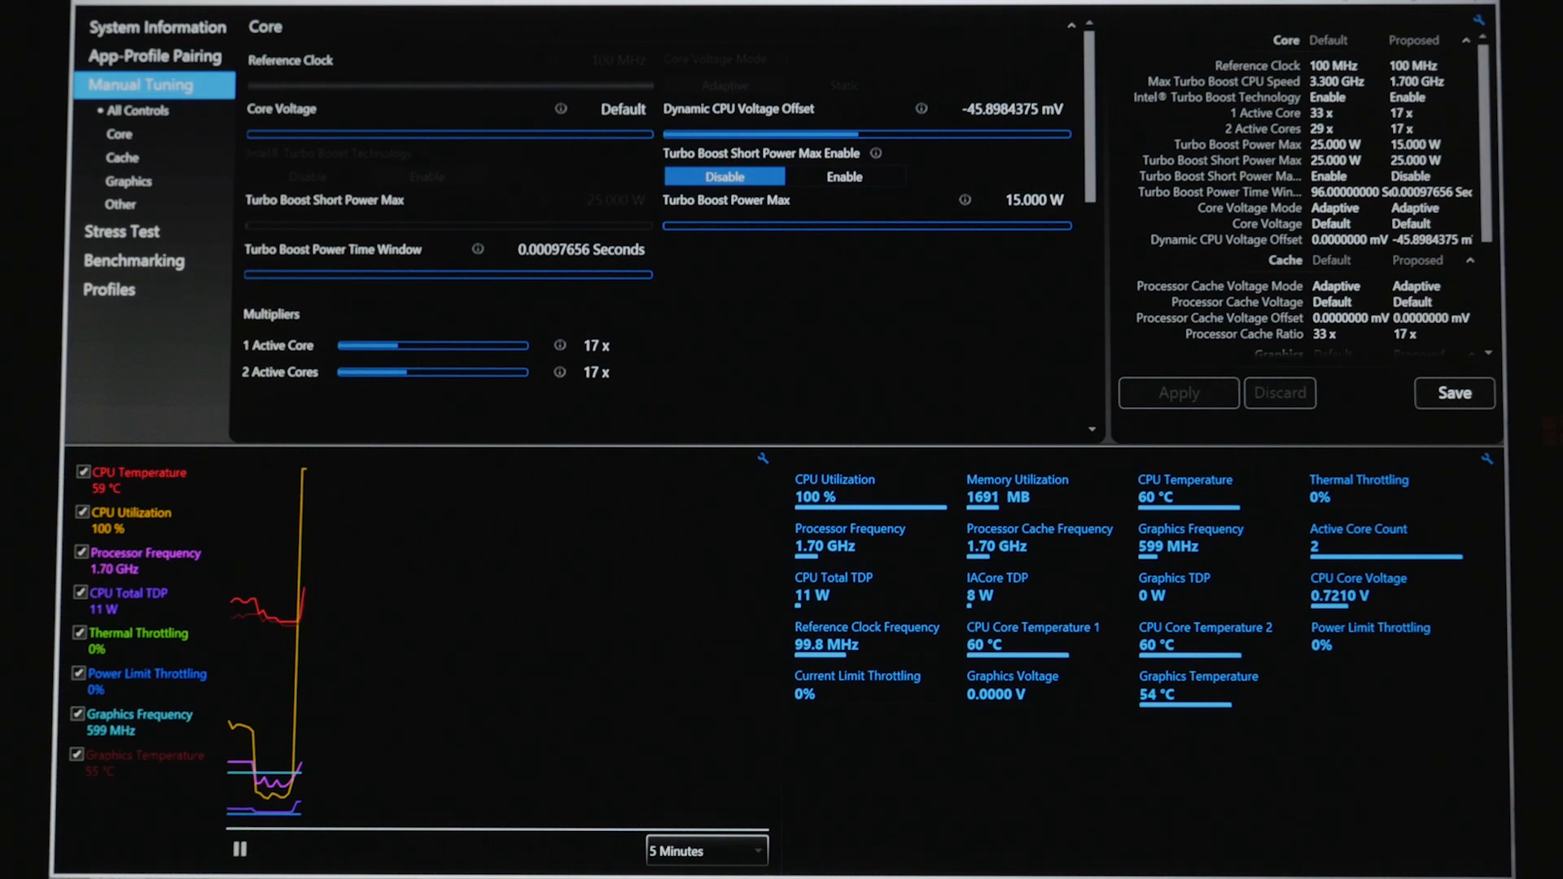